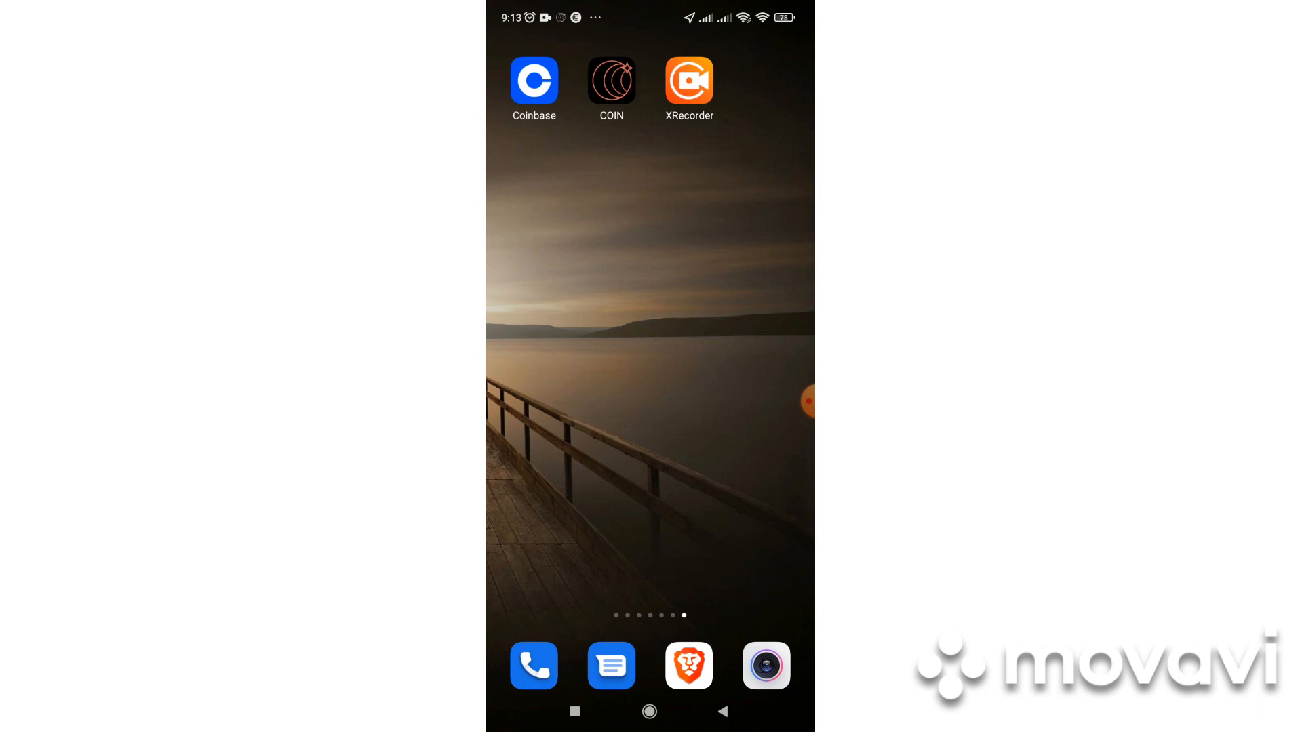
- Launch Coinbase and go to the Trade section listing tradable cryptocurrencies
left_click(533, 80)
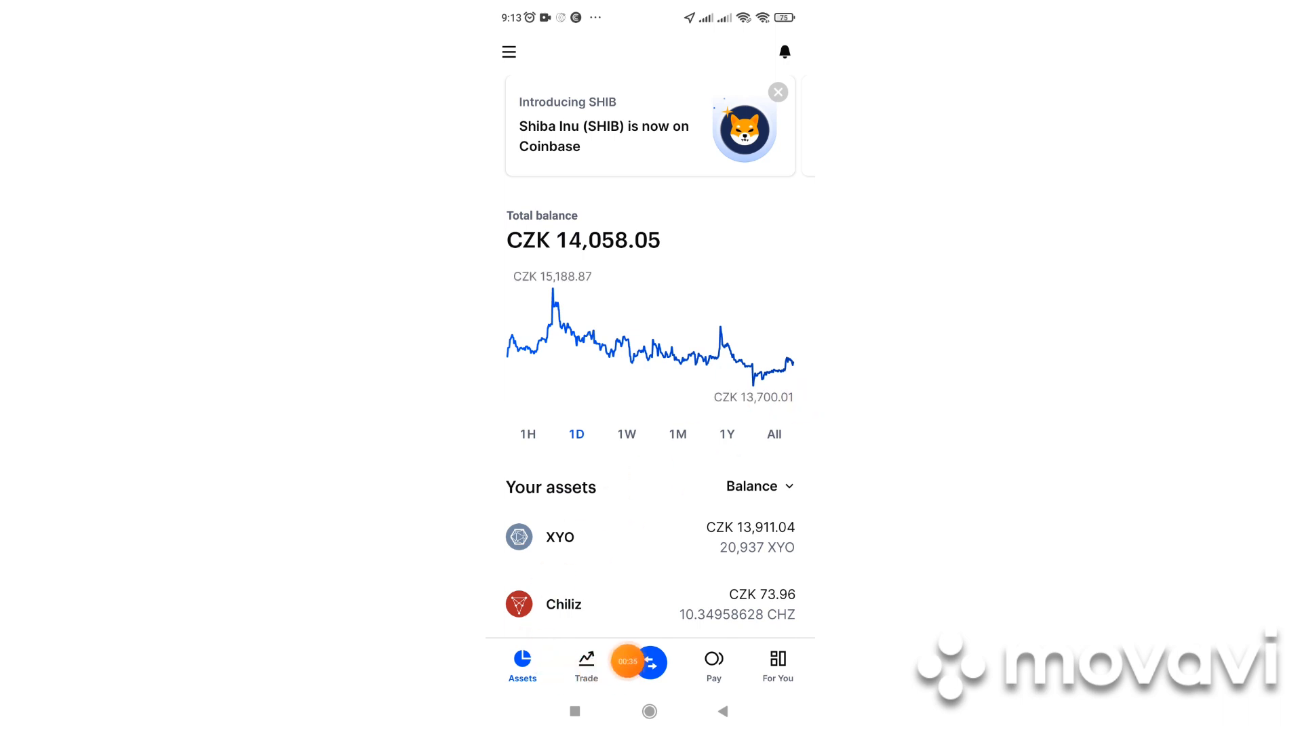
left_click(586, 664)
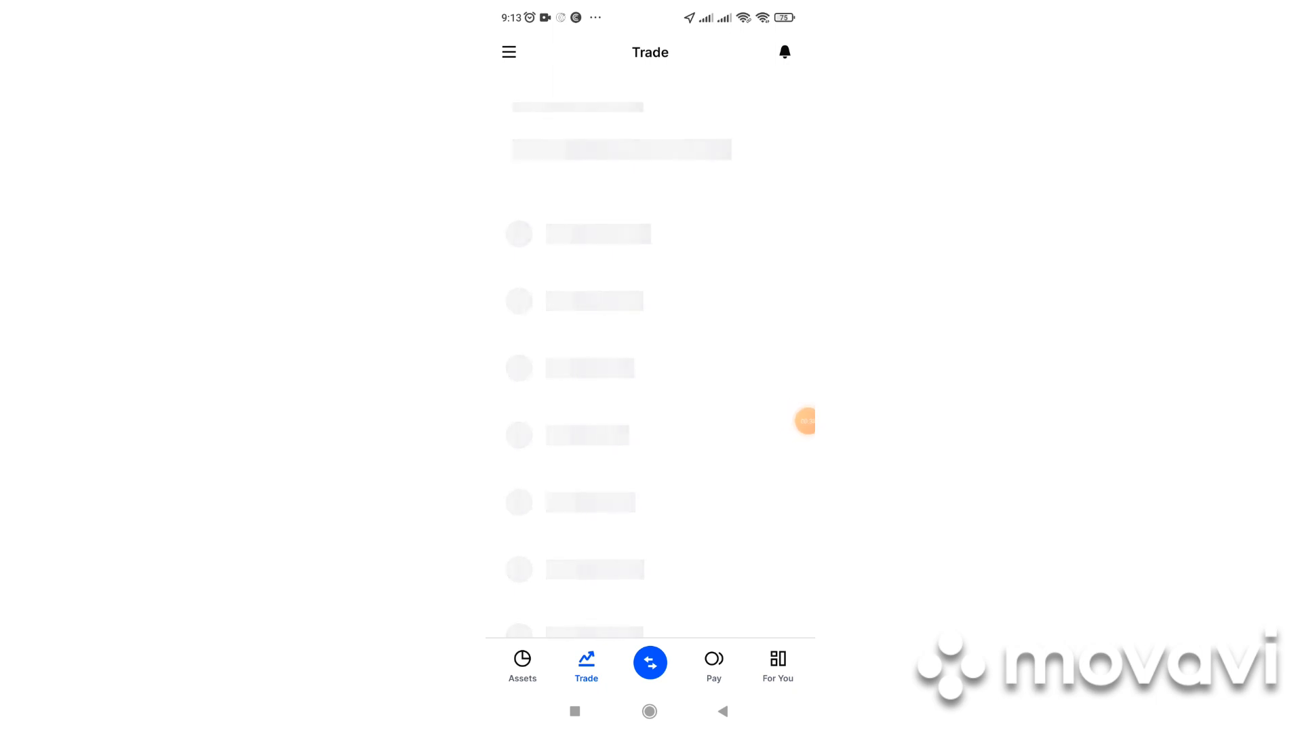
- Search the Coinbase asset list for 'xyo' to reach the XYO holding page
left_click(606, 94)
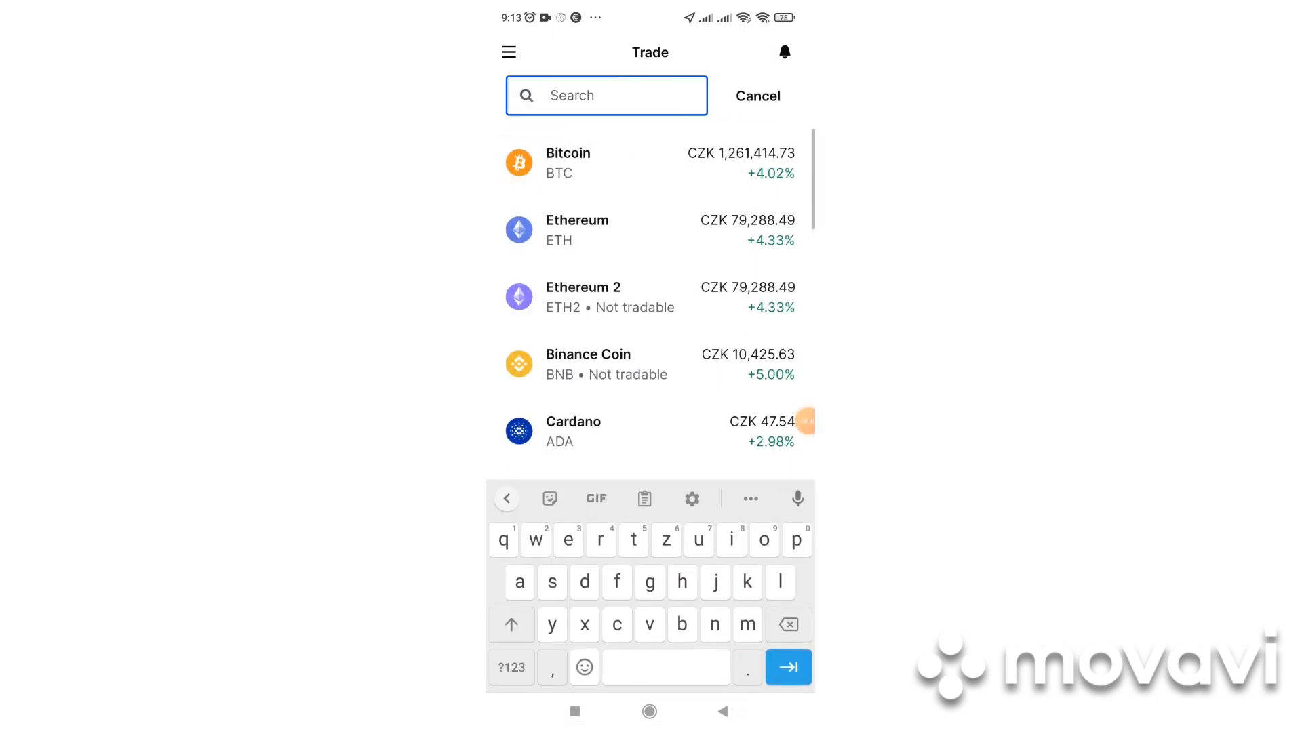
type("xyo")
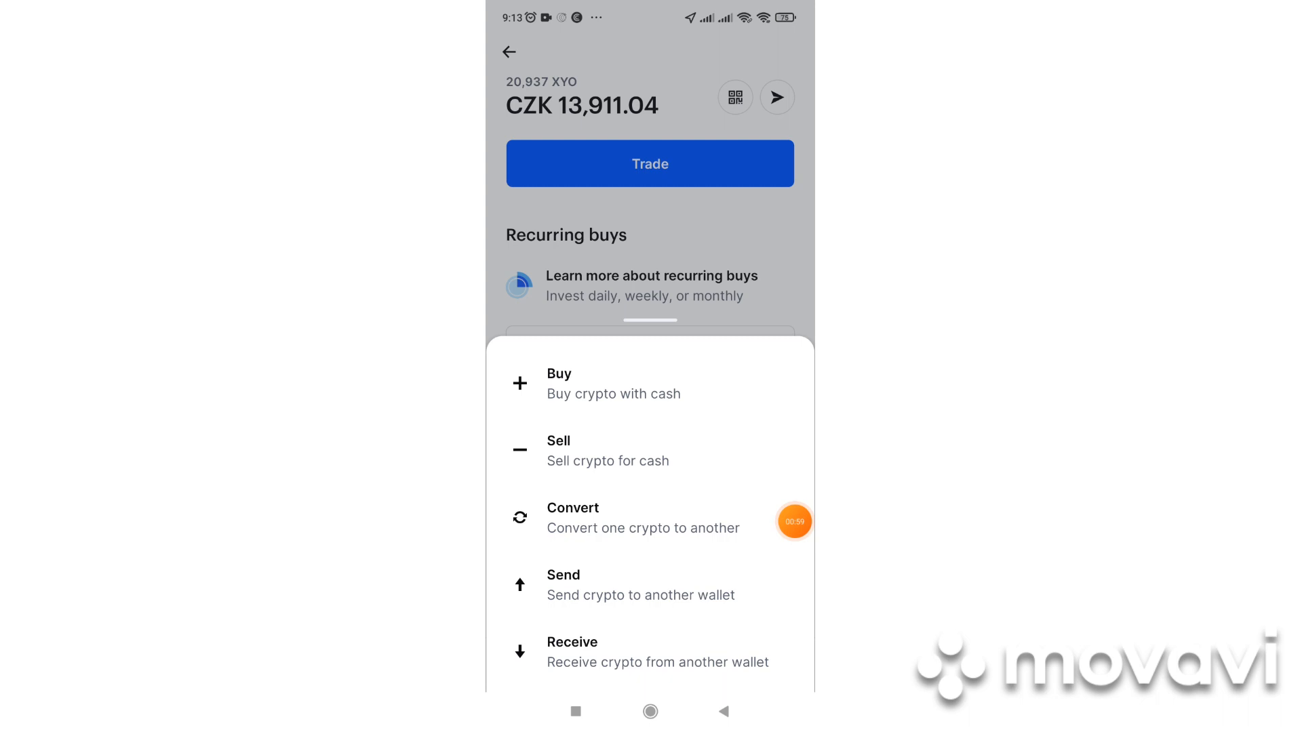
- Copy the XYO receive address from Coinbase's Receive screen to the clipboard
left_click(650, 652)
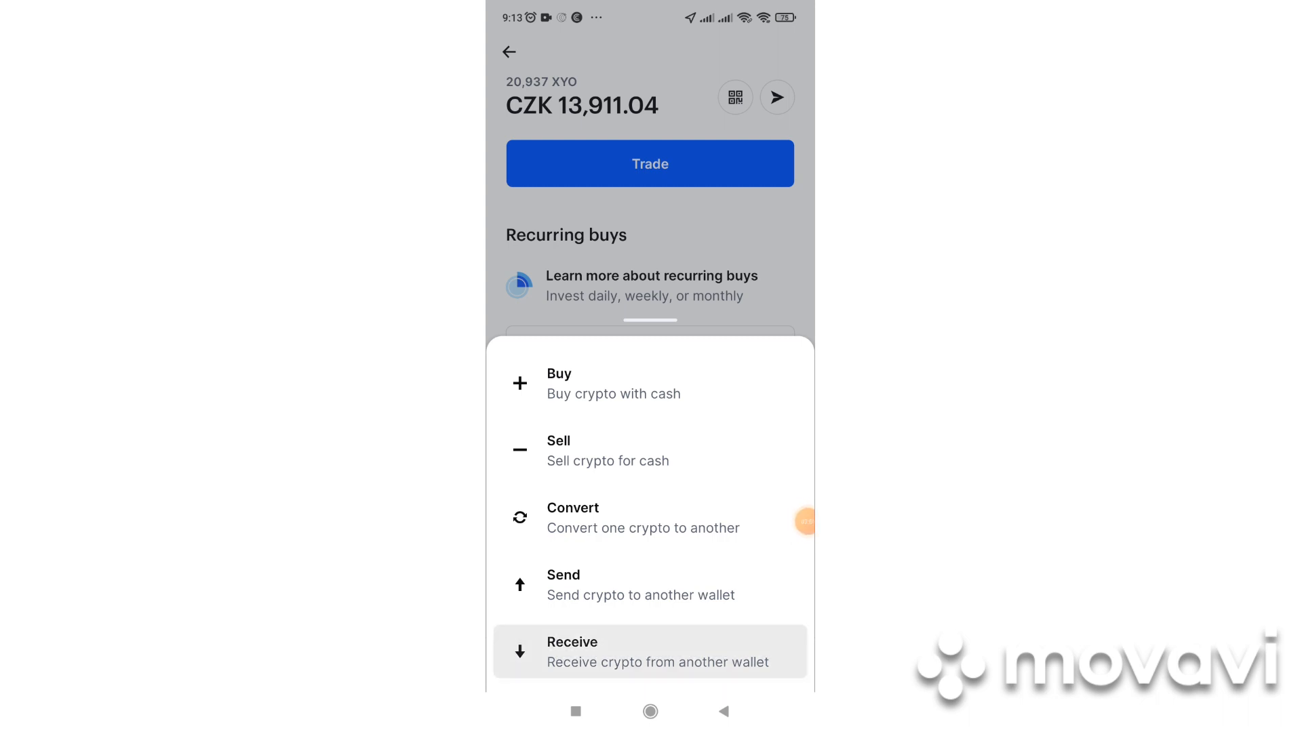
left_click(649, 652)
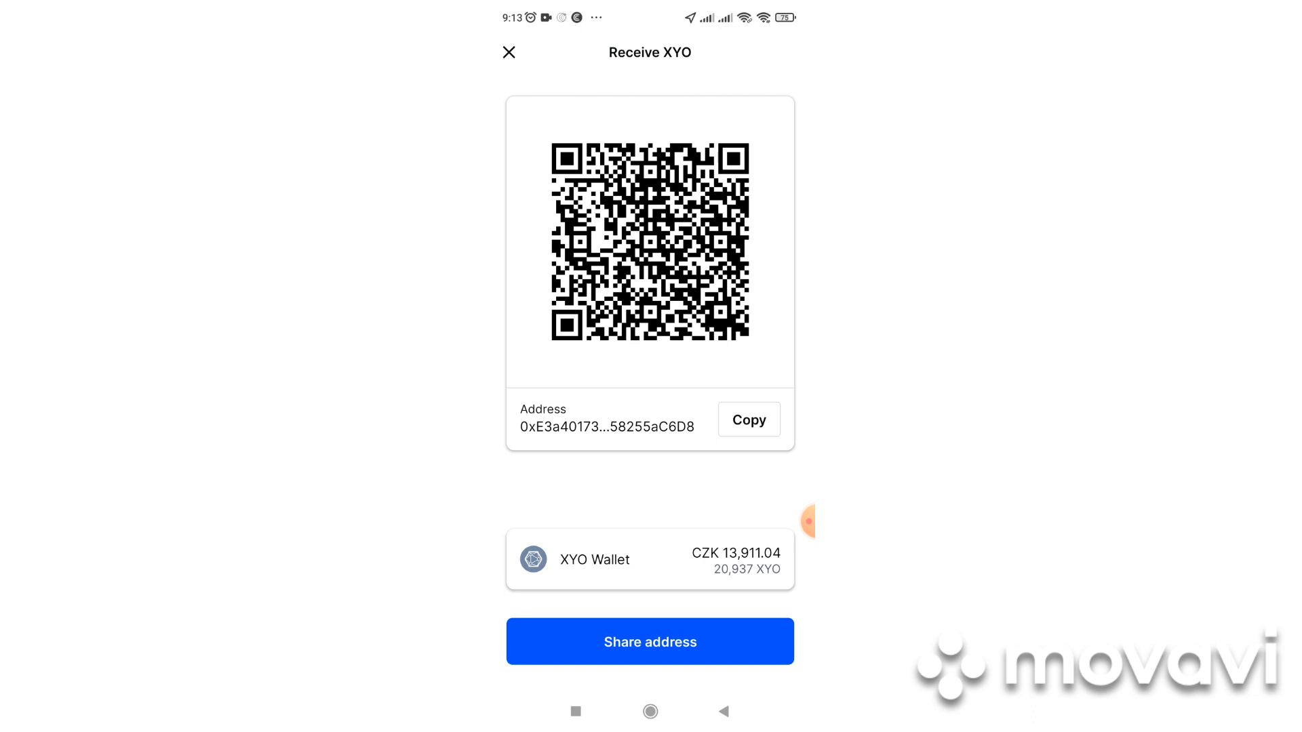
left_click(747, 419)
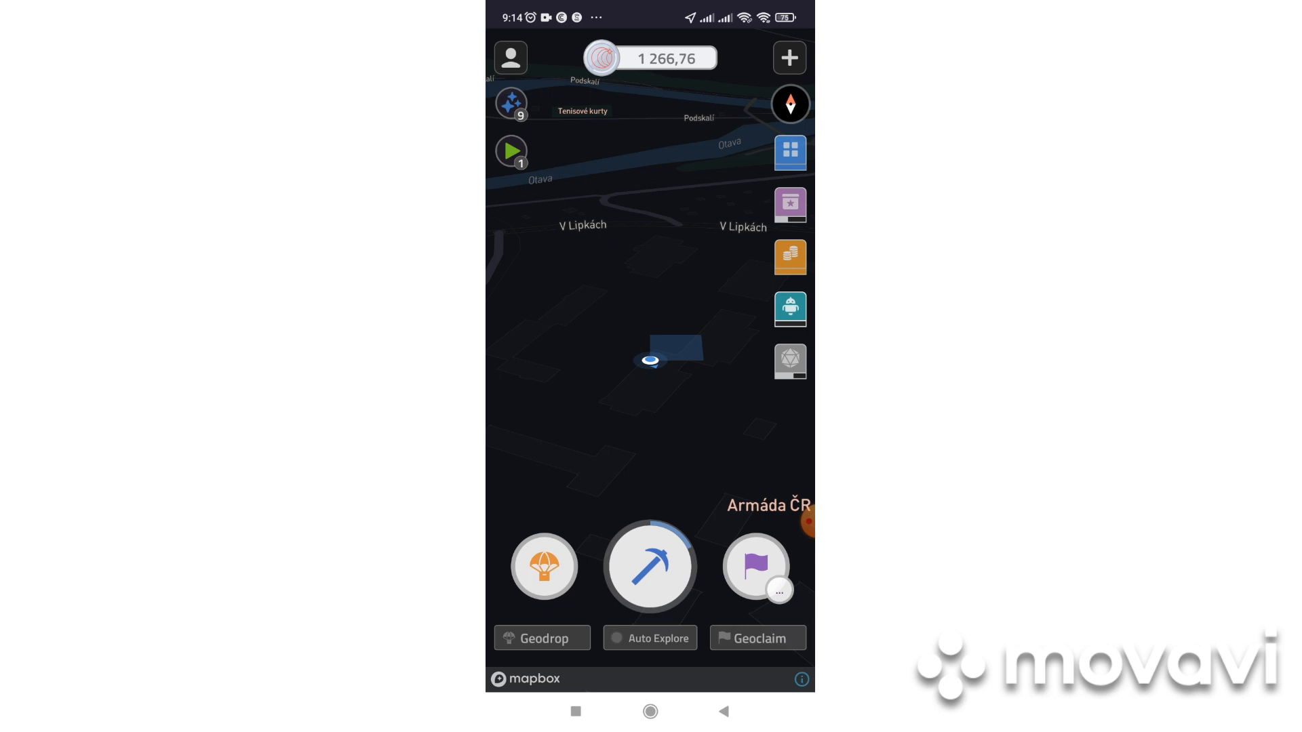
- Open COIN's Account panel and its Redeem Details with email, ERC-20 wallet and shipping entries
left_click(510, 57)
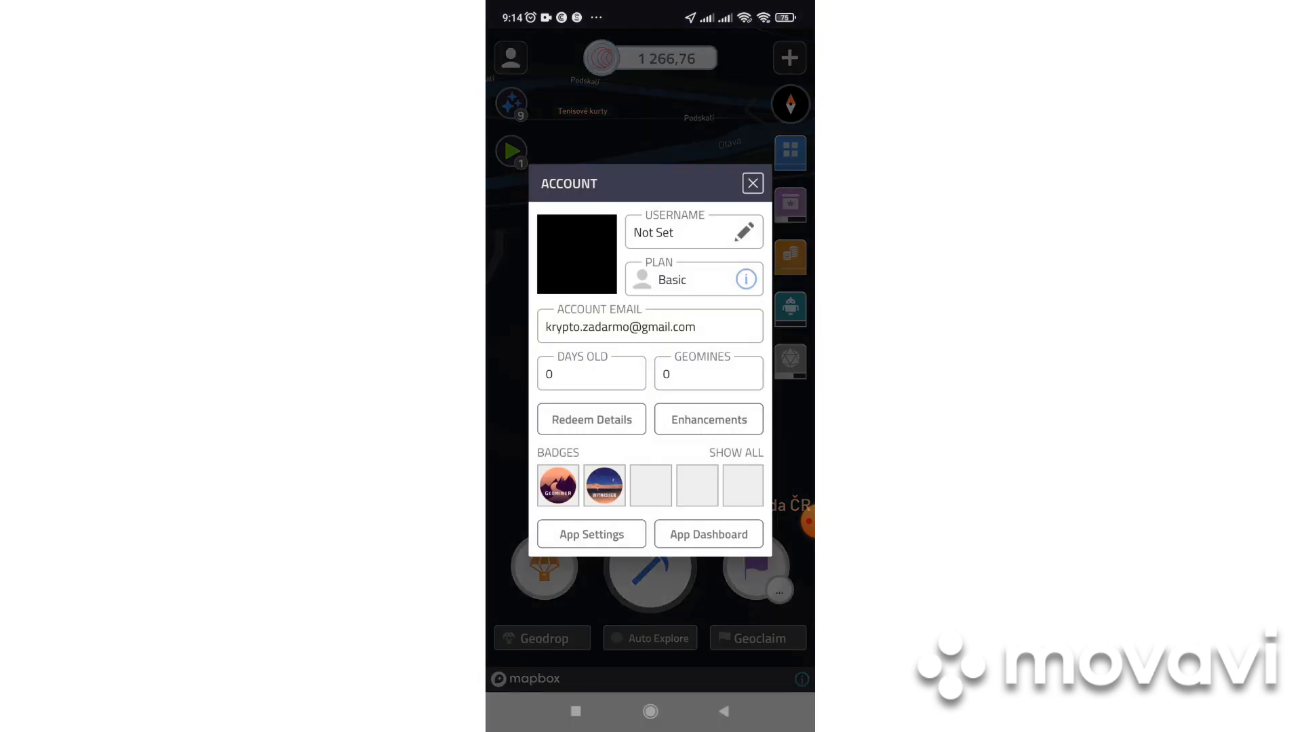
left_click(751, 183)
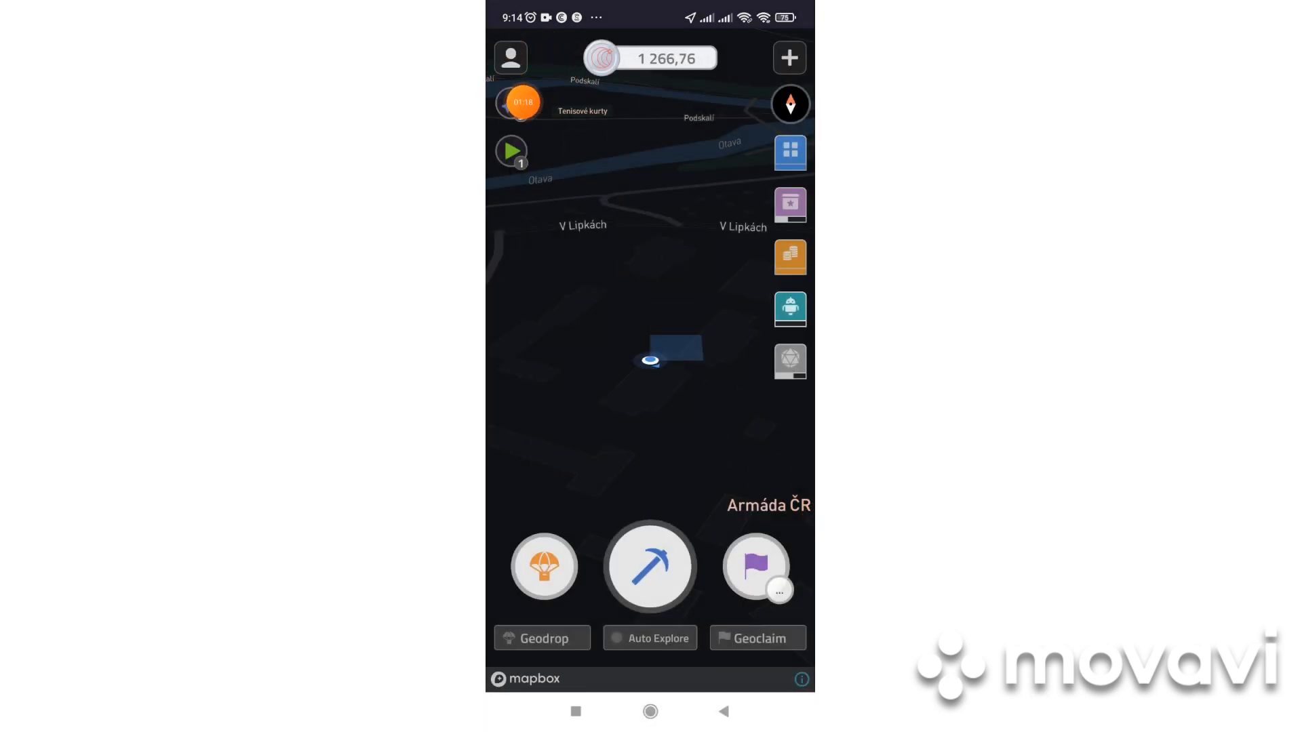
left_click(510, 57)
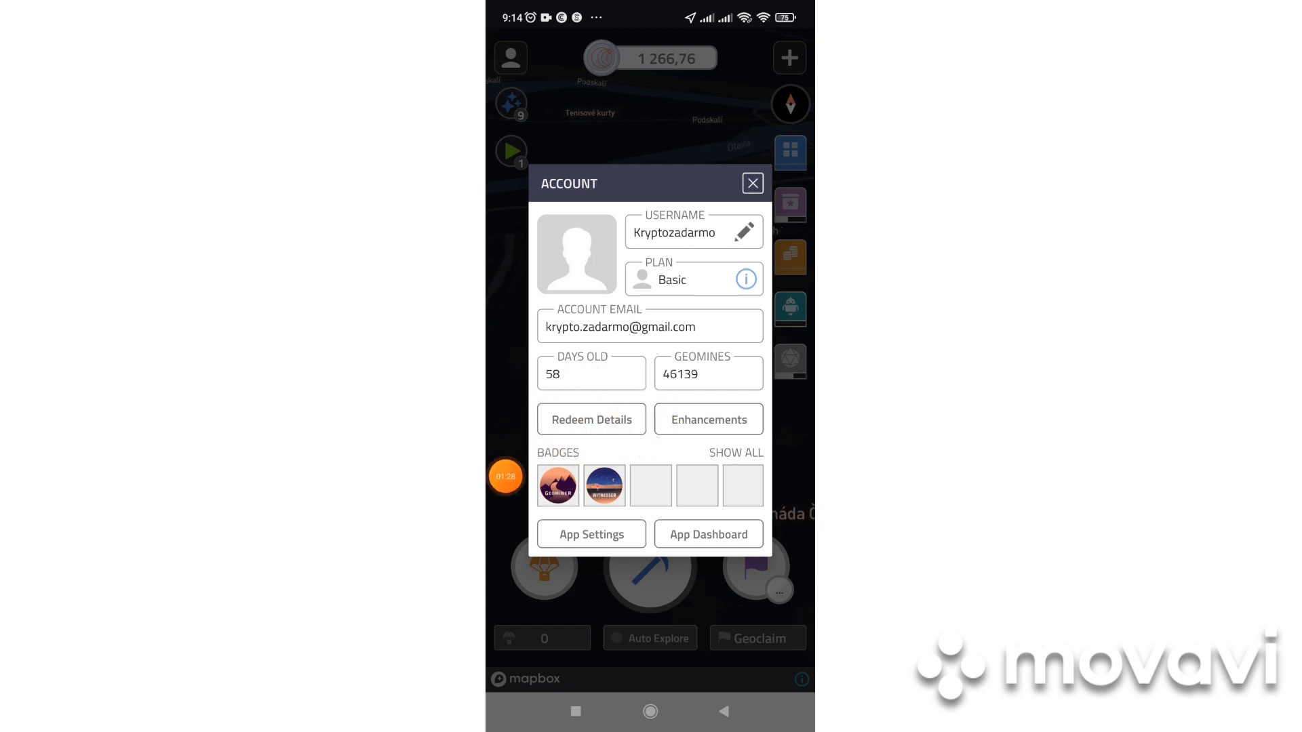
left_click(591, 419)
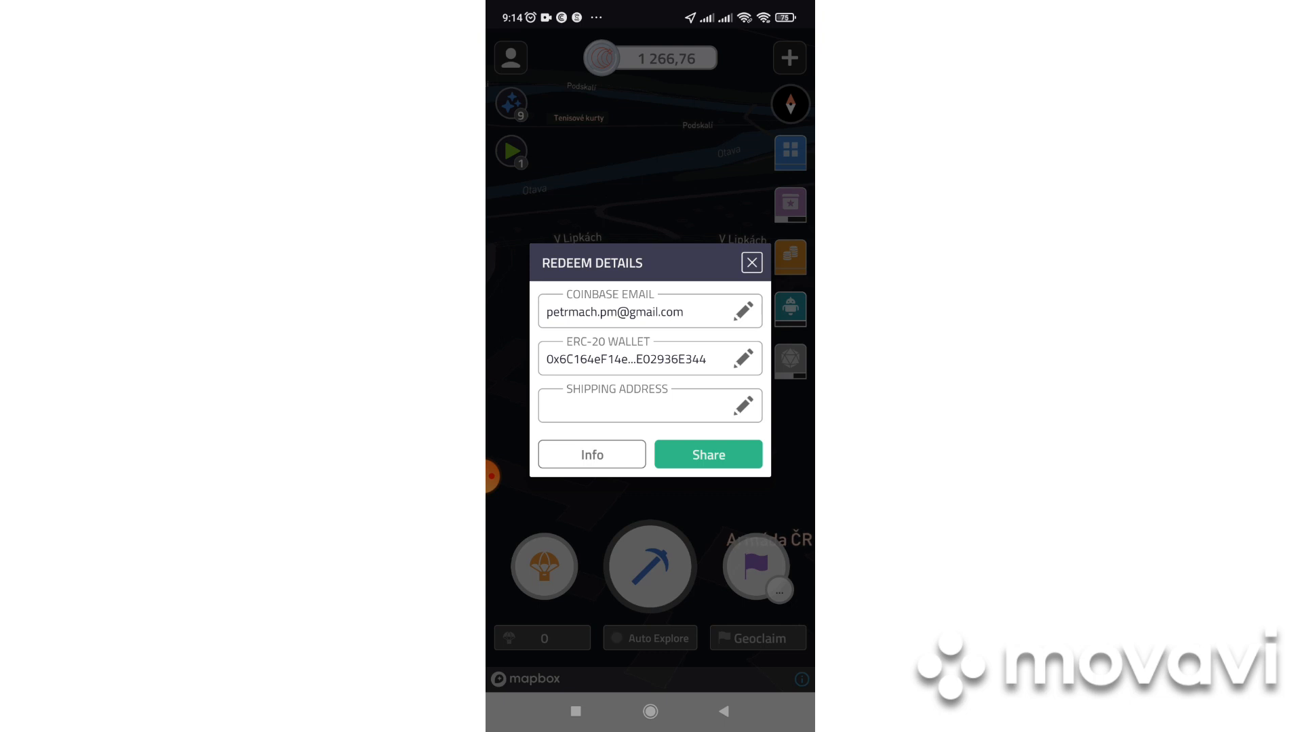
- Paste the copied XYO address as the ERC-20 wallet, update it, and close Redeem Details
left_click(742, 358)
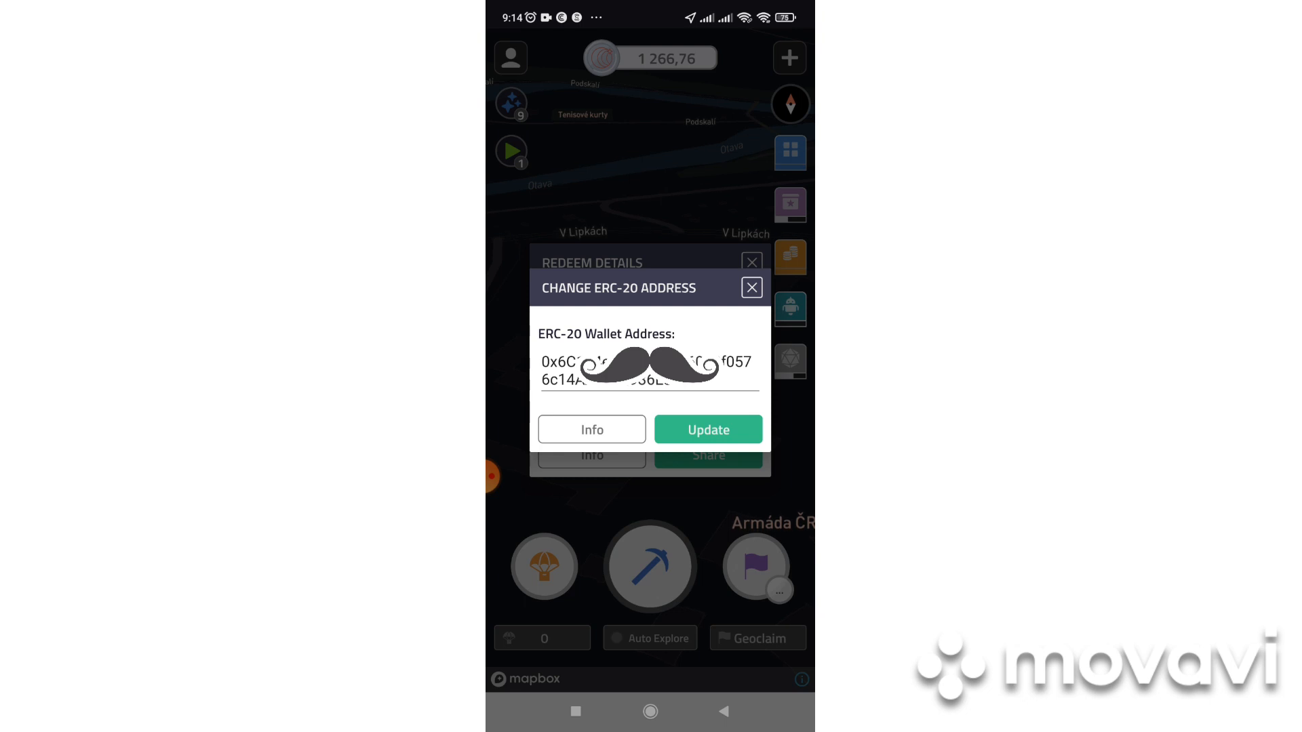
left_click(750, 286)
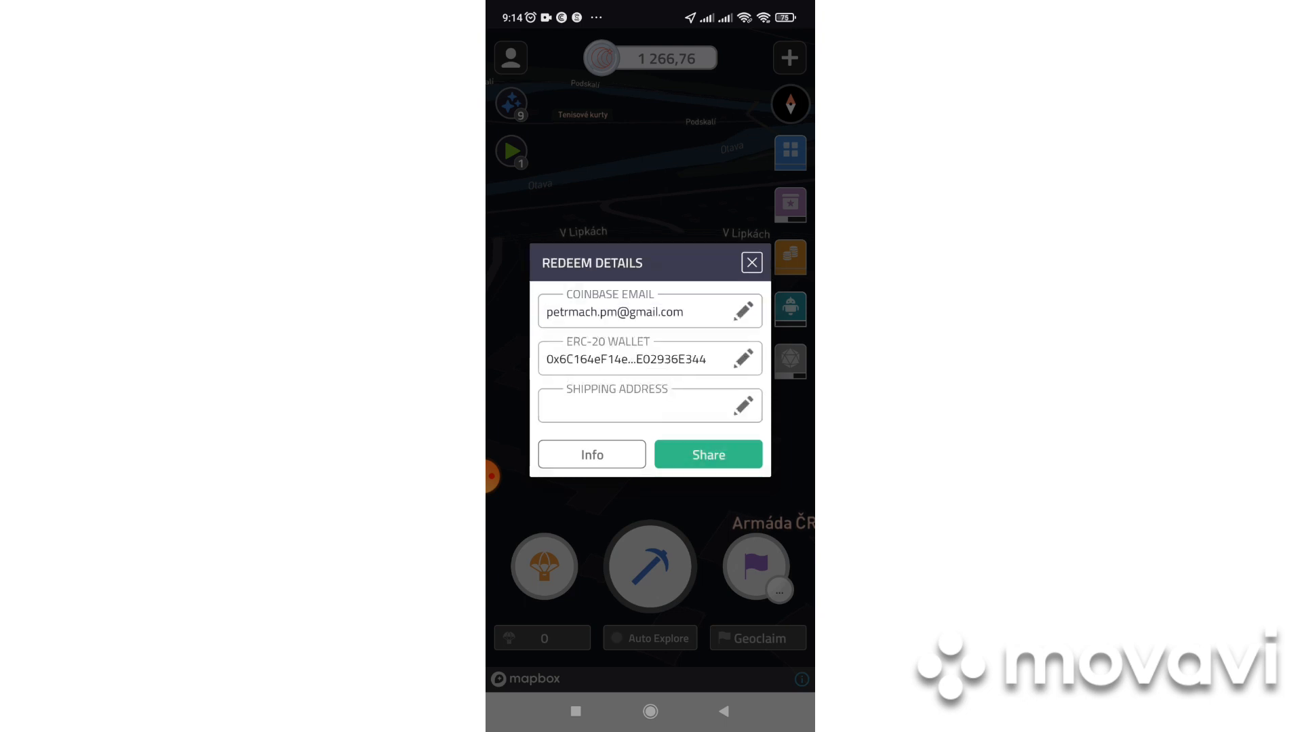
left_click(750, 262)
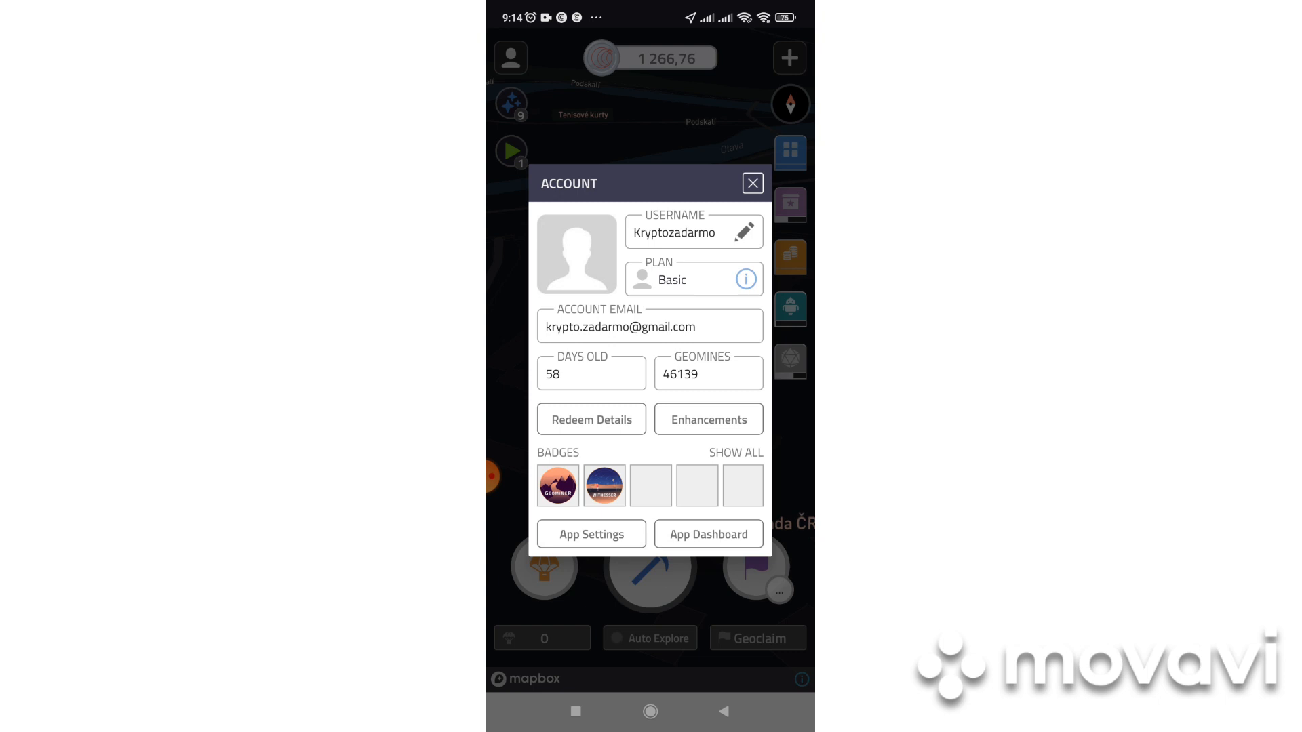
- Show the Redeem panel for the 1 266,76 COIN balance with XYO, Bitcoin and Ether options
left_click(750, 183)
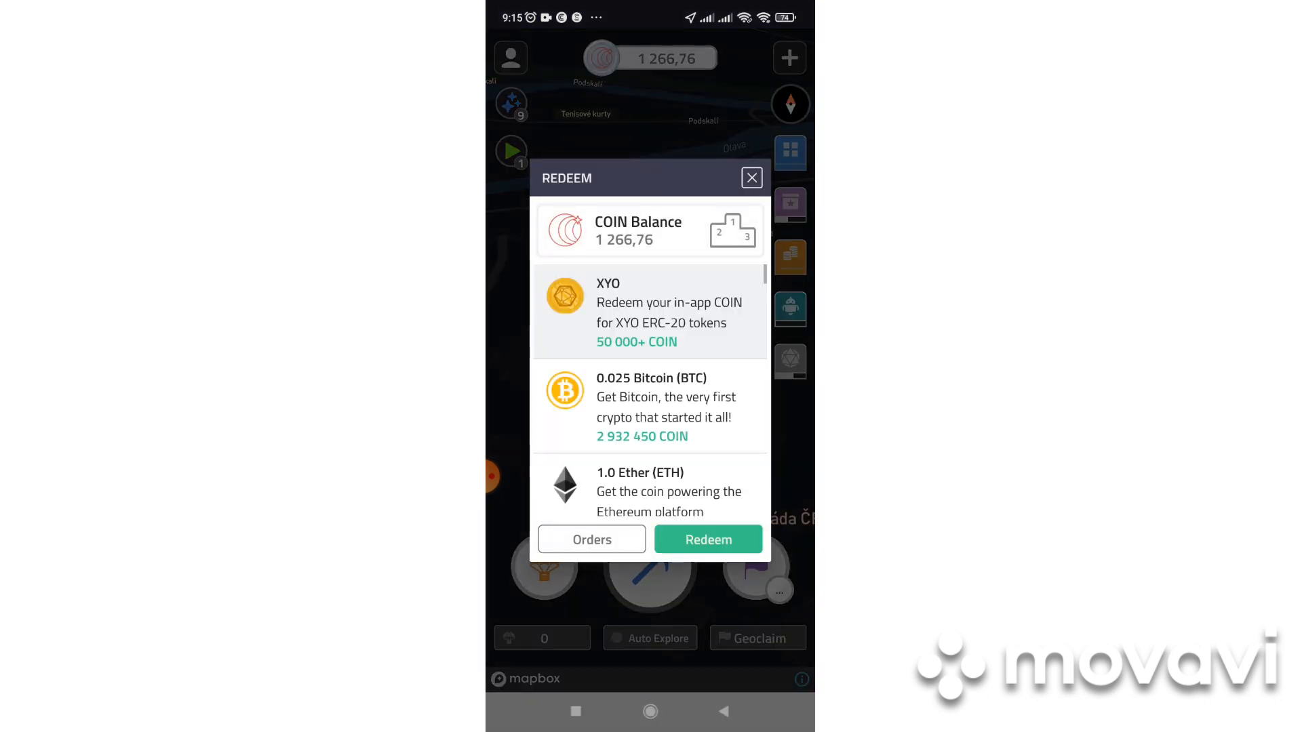
- Attempt redeeming for XYO, accept the 50000-COIN minimum notice, and return to the map
left_click(707, 538)
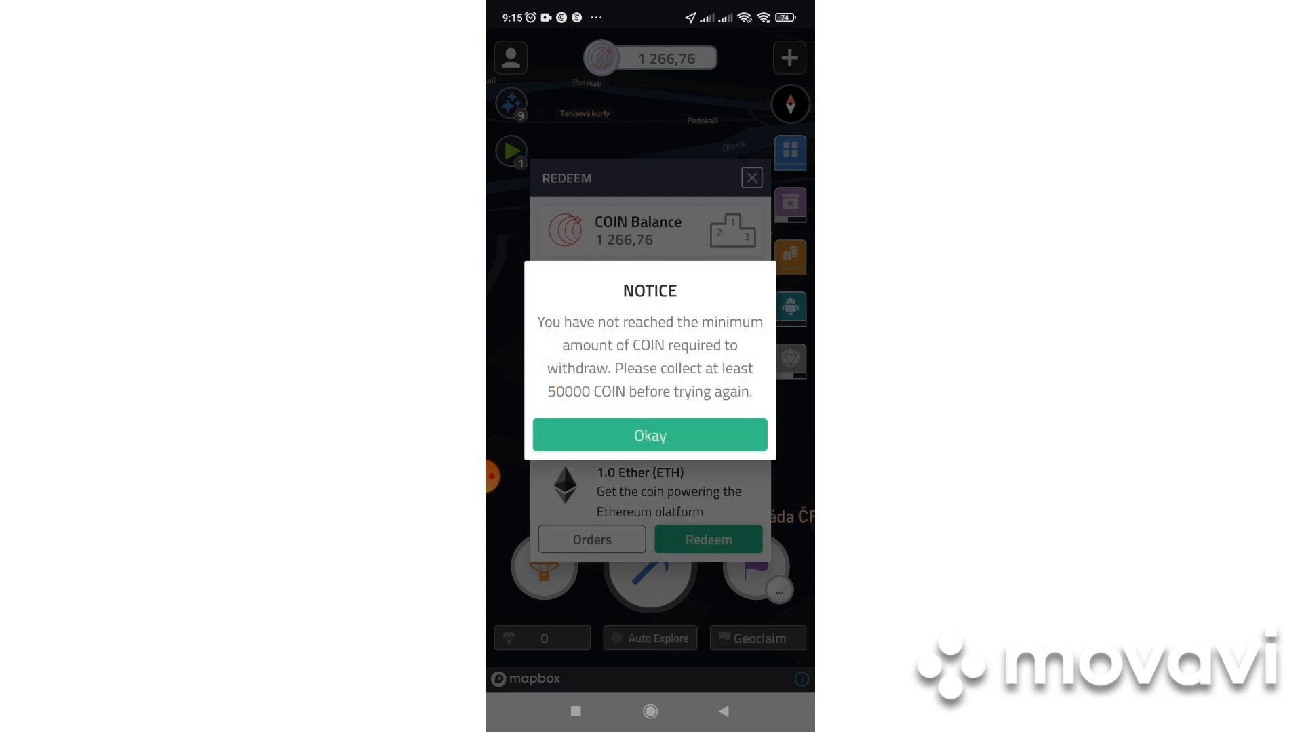
left_click(649, 435)
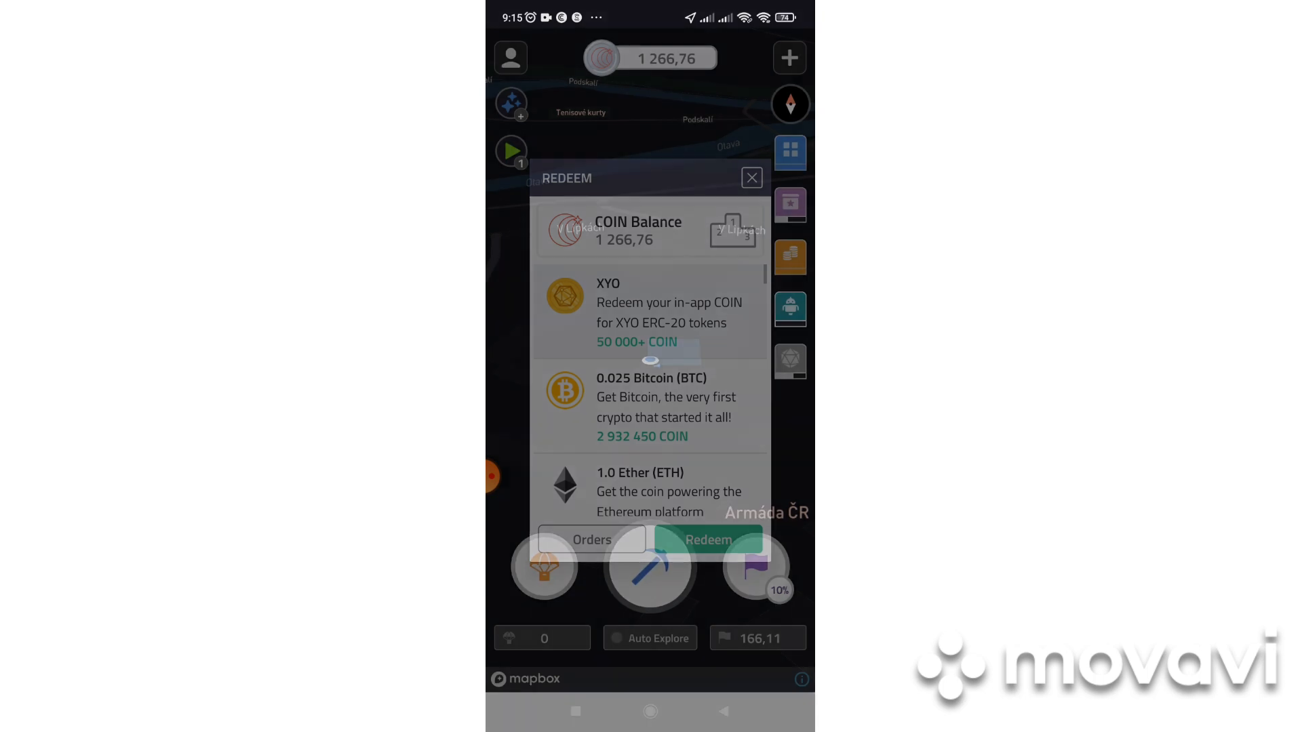
left_click(750, 177)
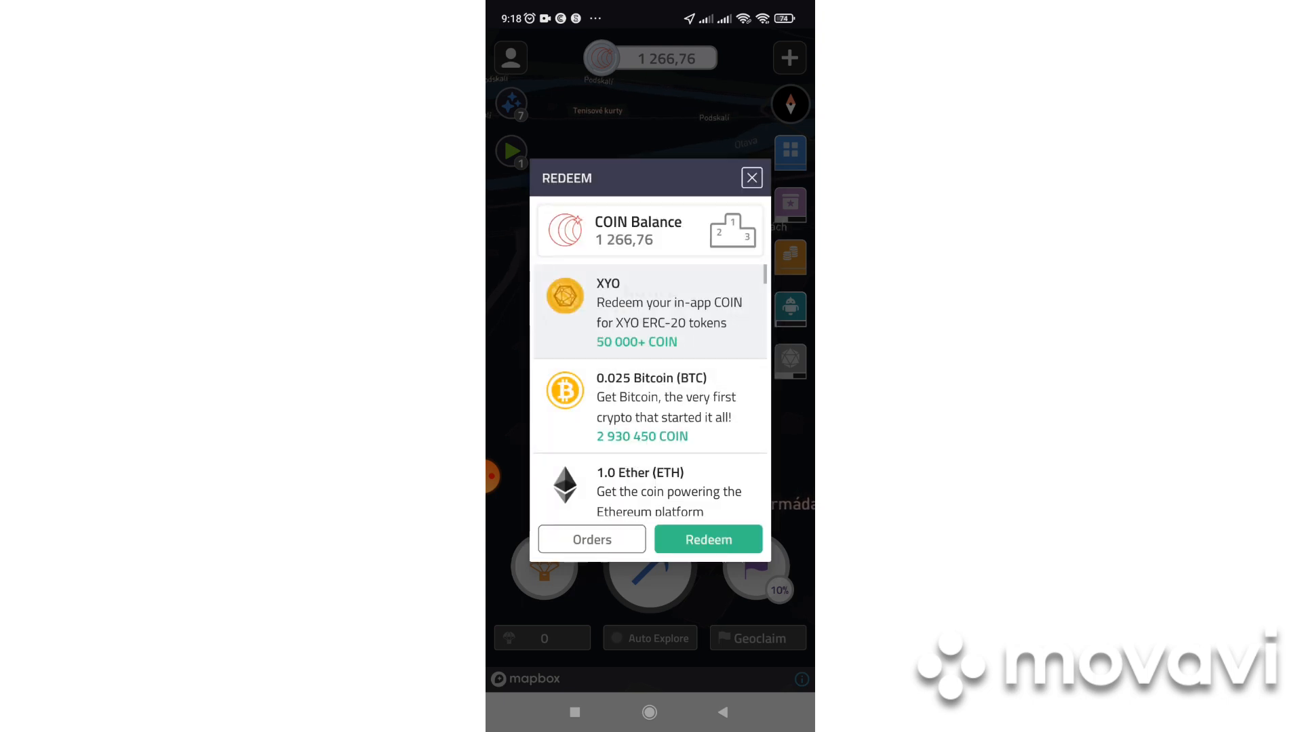
left_click(750, 177)
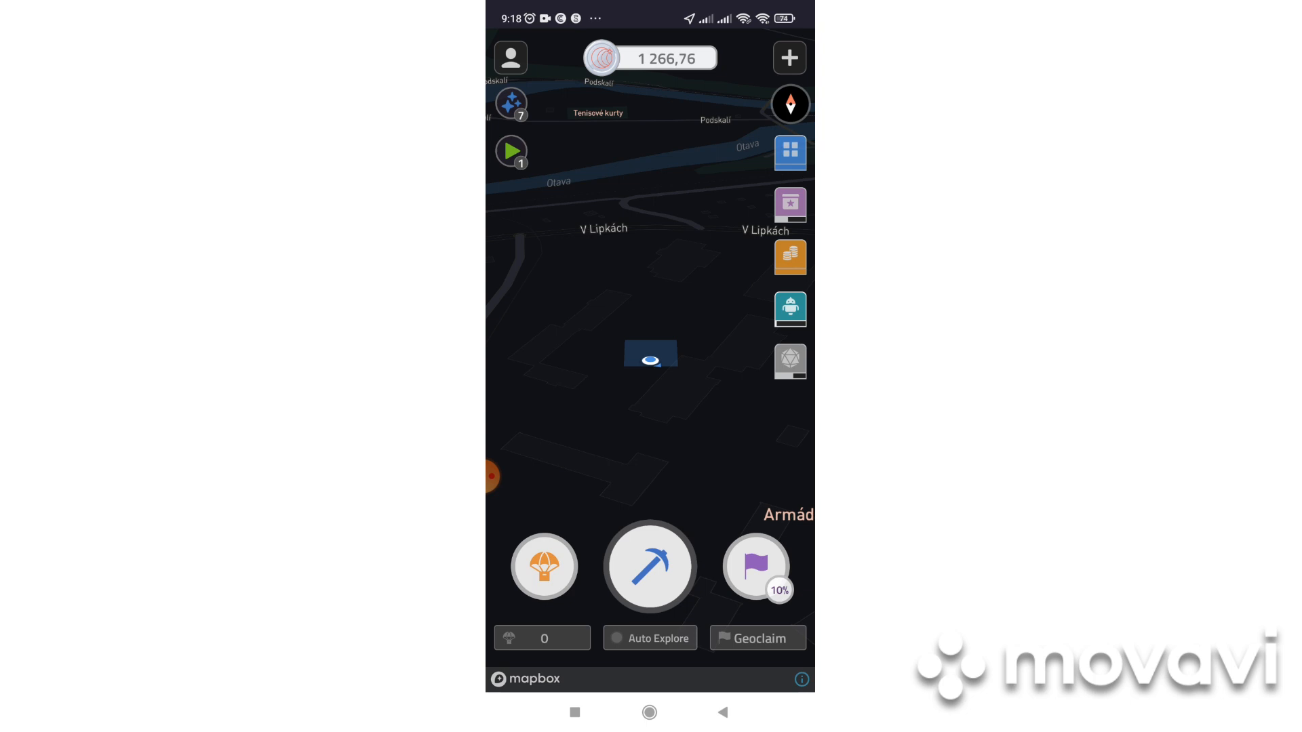